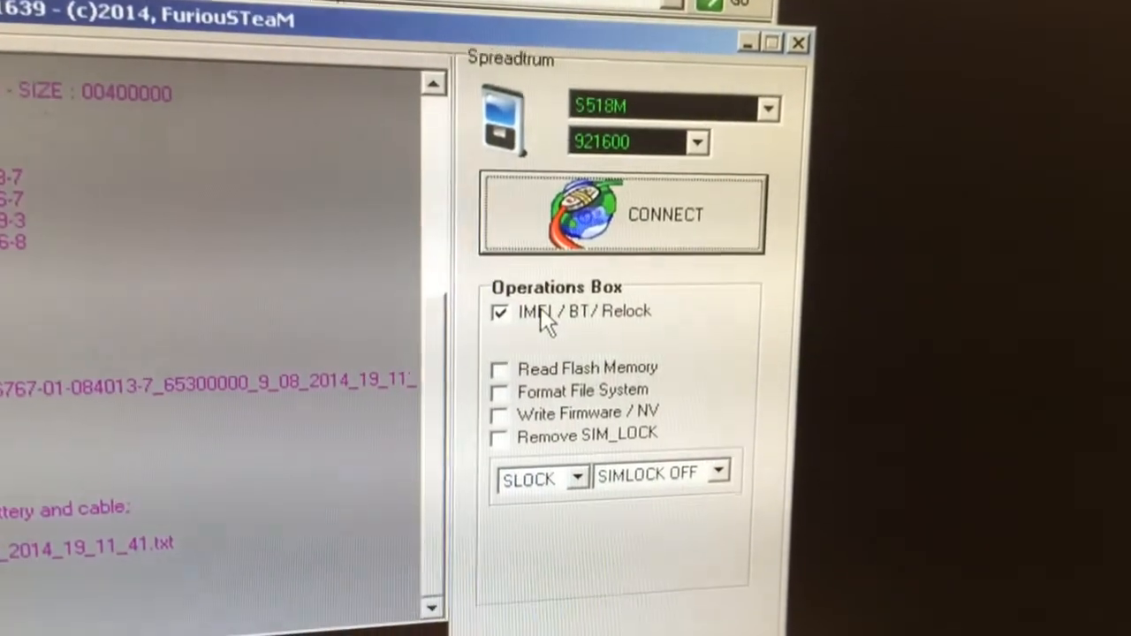
Enable the IMEI/BT/Relock checkbox for the S518M model in the Operations Box.
left_click(572, 474)
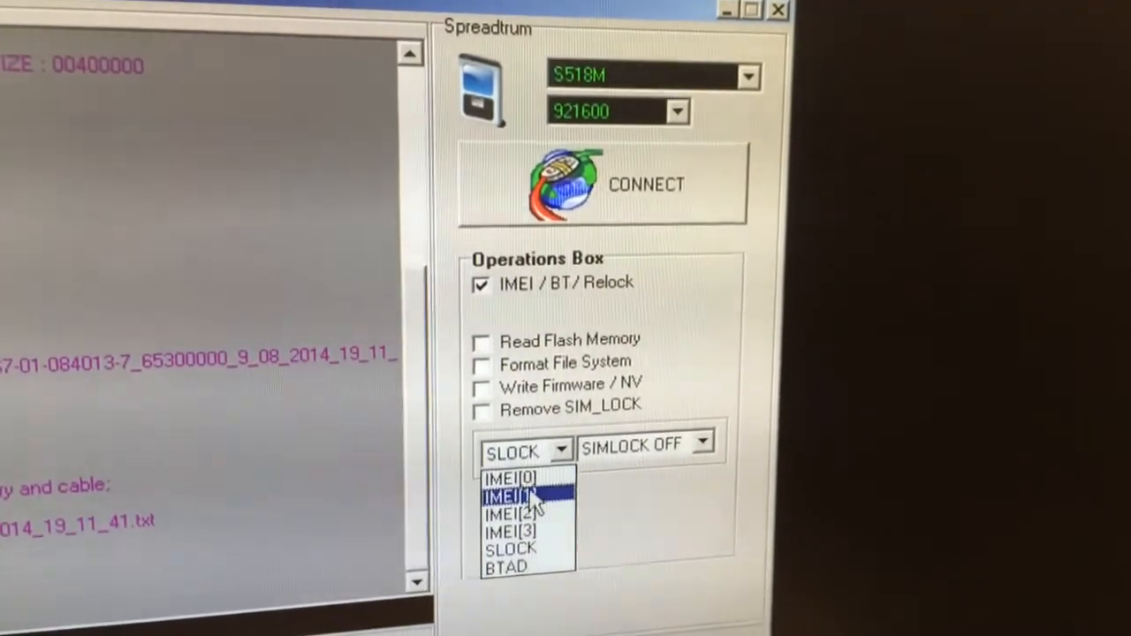
left_click(506, 478)
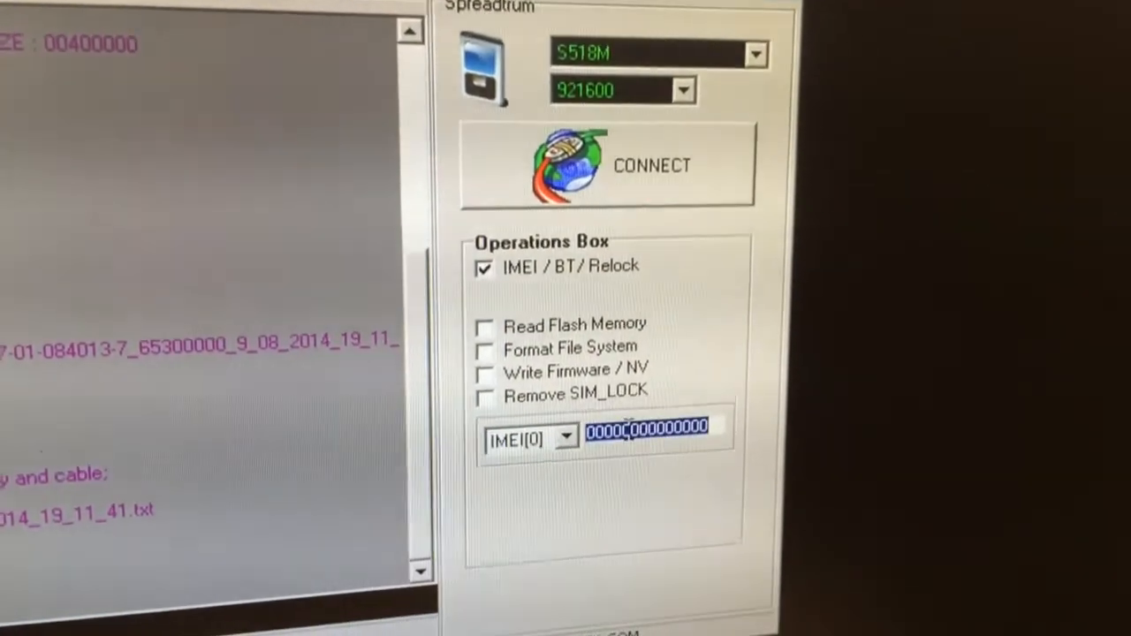
type("99999999999")
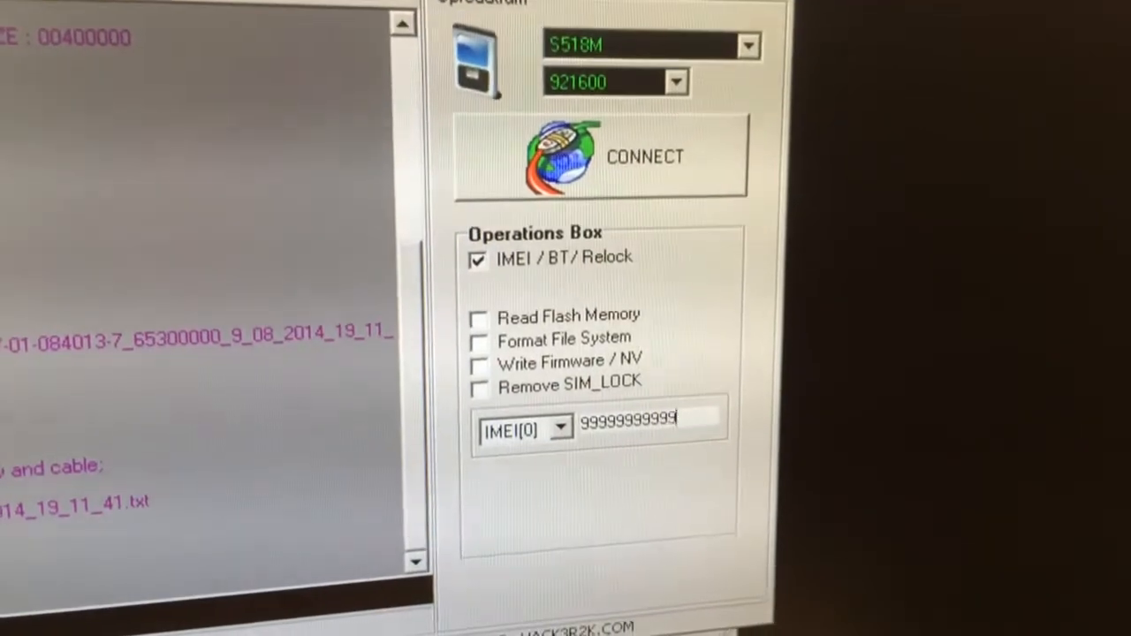